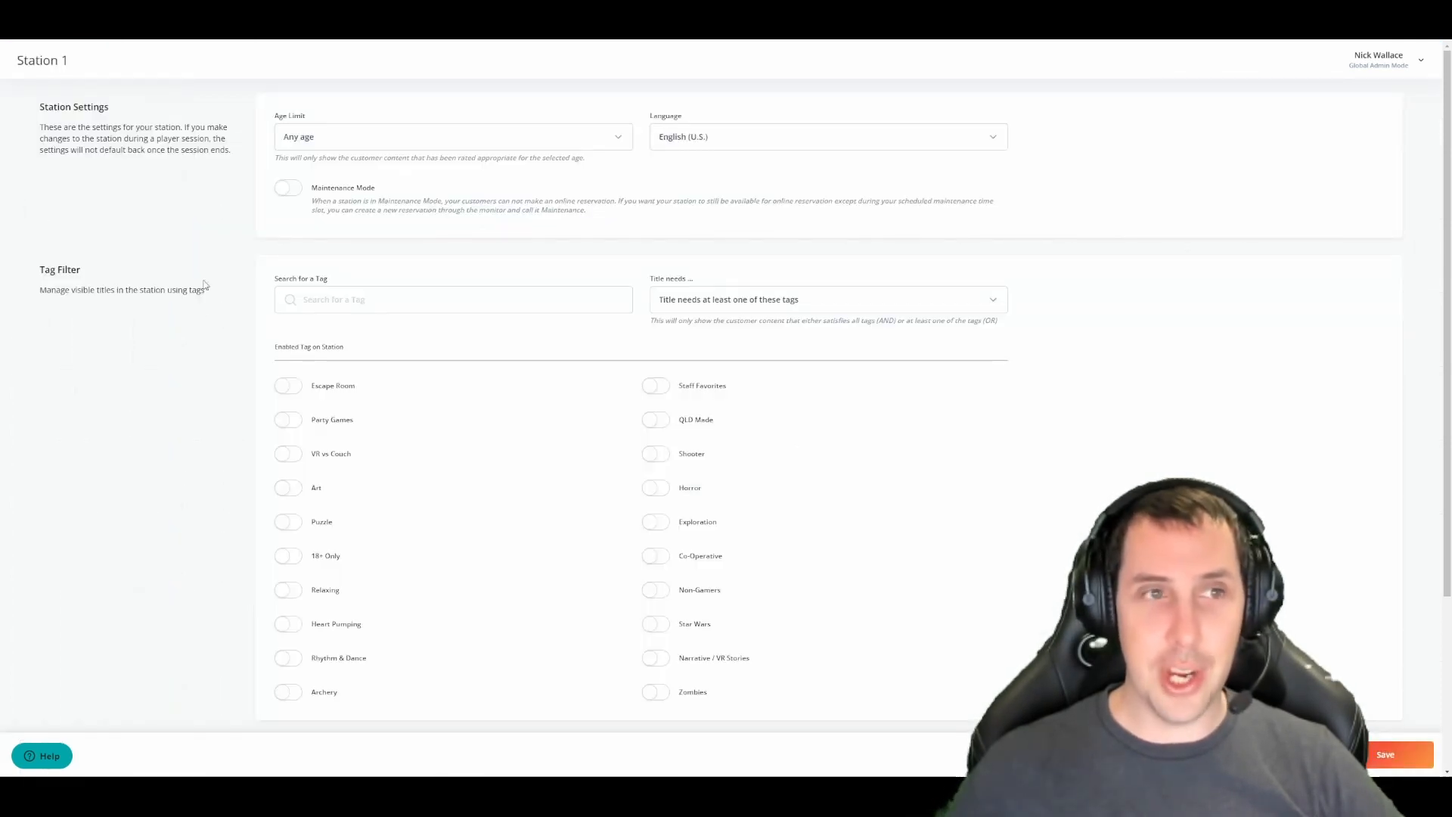
# Close Station 1 temporarily from 8:30 PM to 9:30 PM on April 13 and save.
pyautogui.scroll(-3)
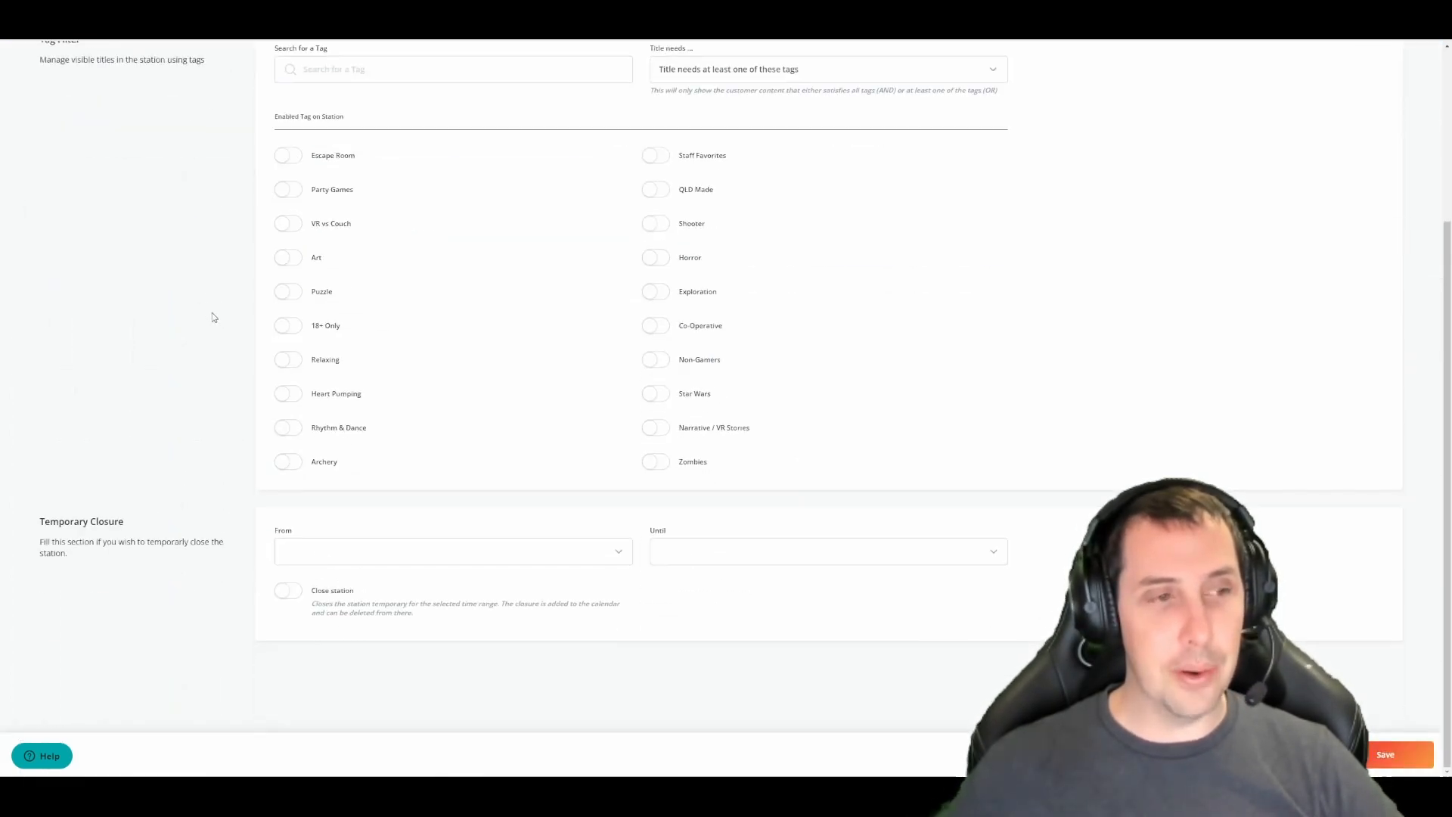
pyautogui.click(453, 551)
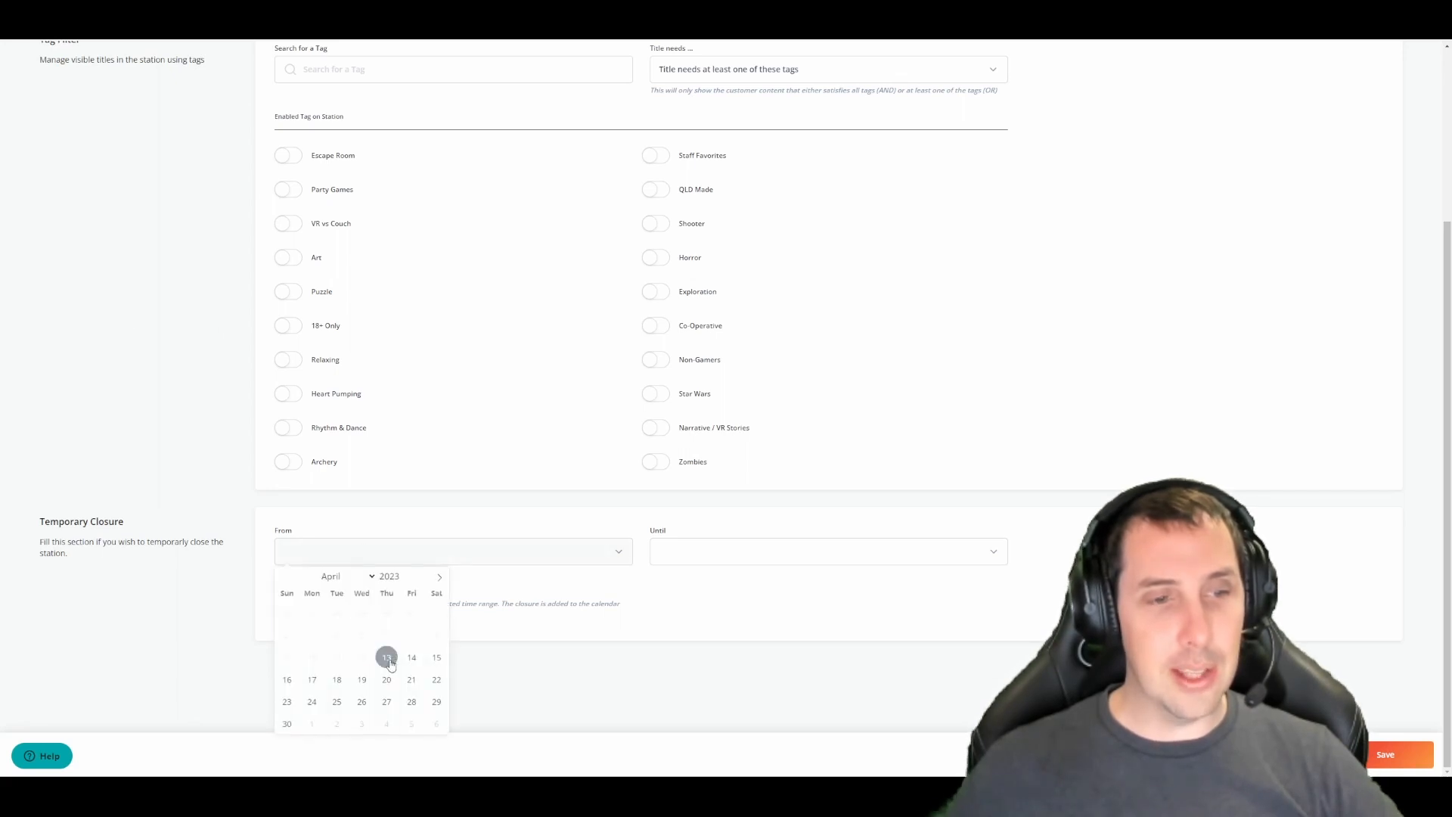
pyautogui.click(387, 657)
pyautogui.write('30')
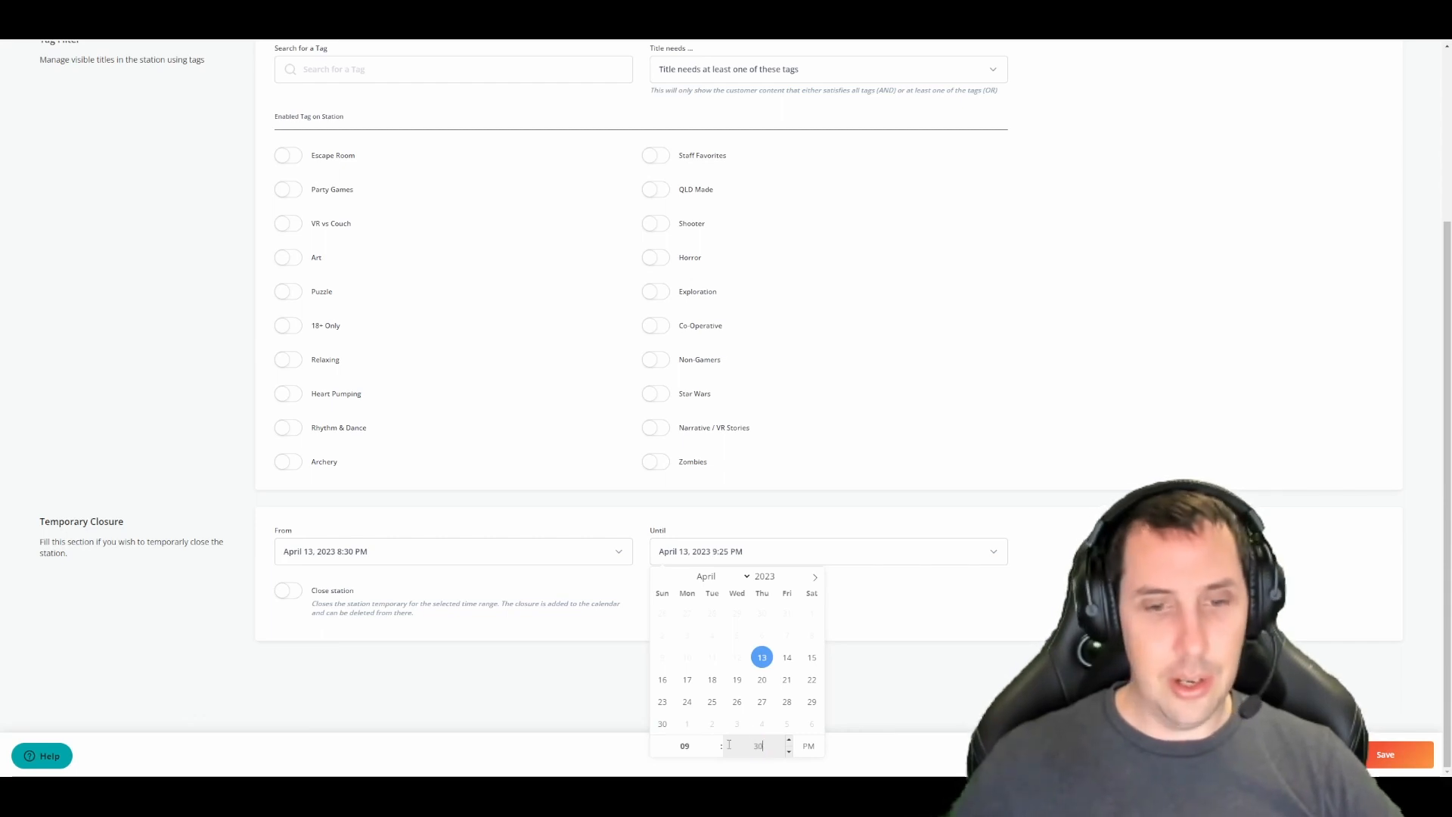
pyautogui.click(288, 591)
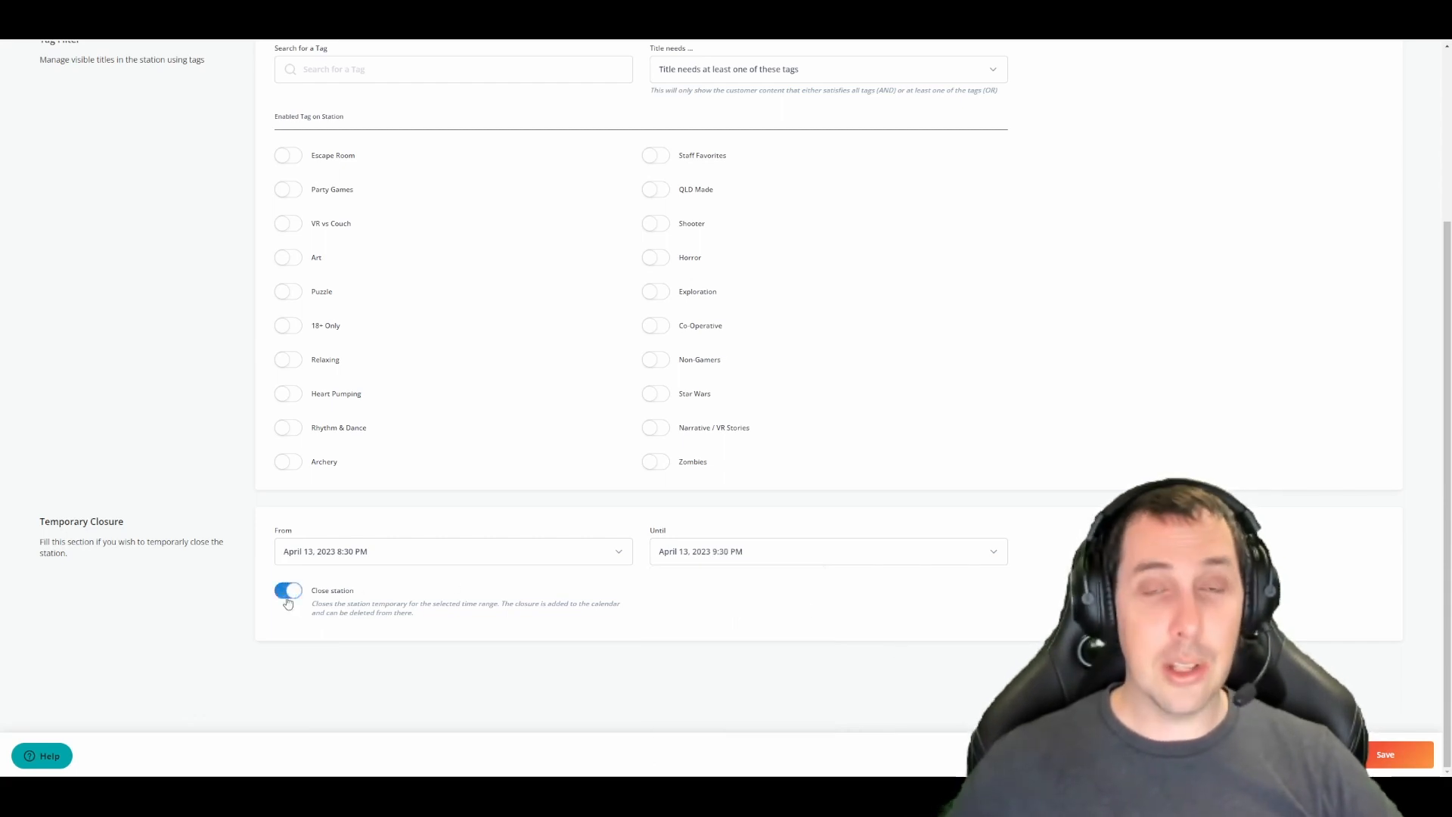
pyautogui.click(288, 591)
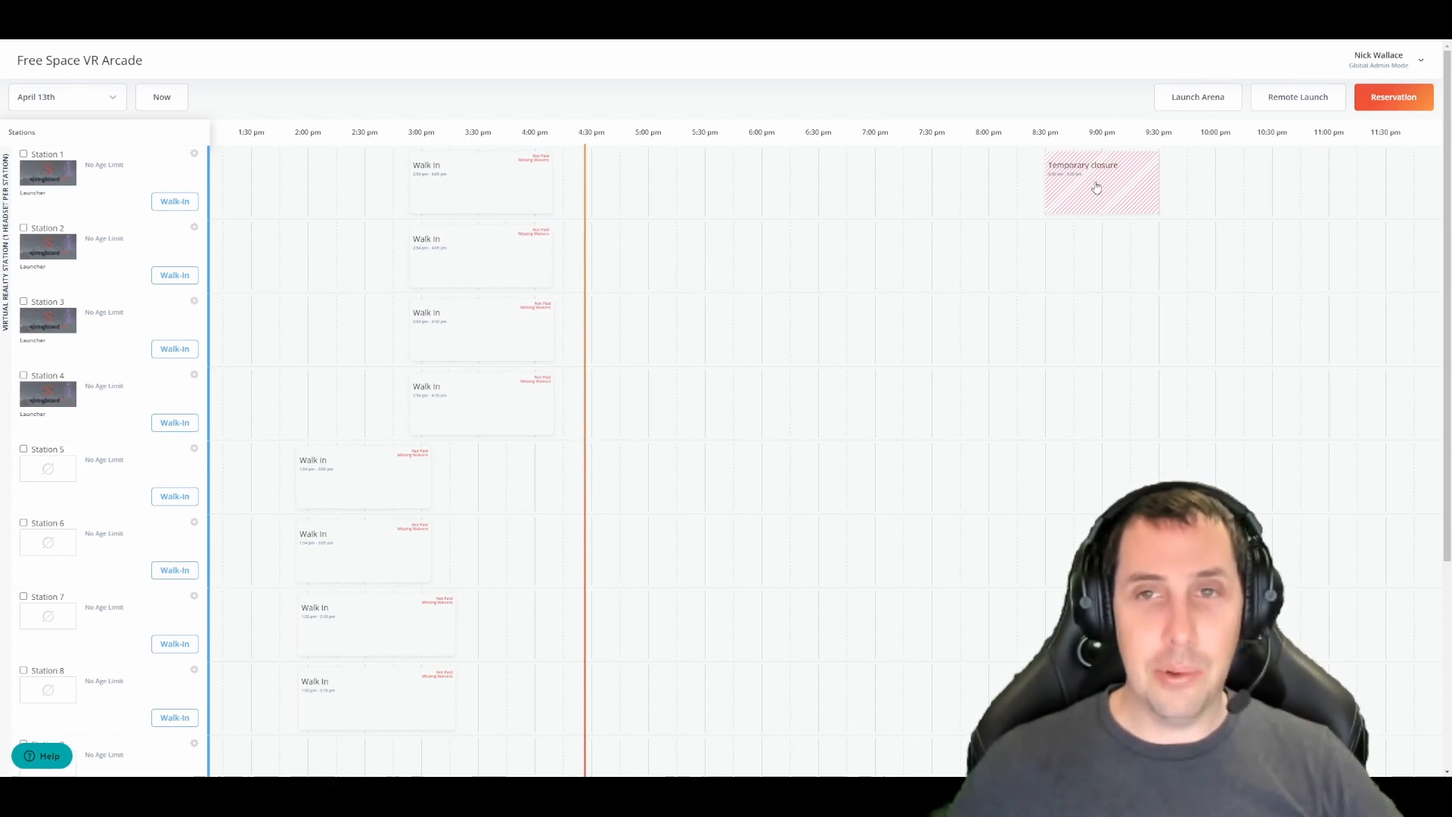
# View the Station 1 temporary closure's details on the monitor and dismiss them.
pyautogui.click(1101, 181)
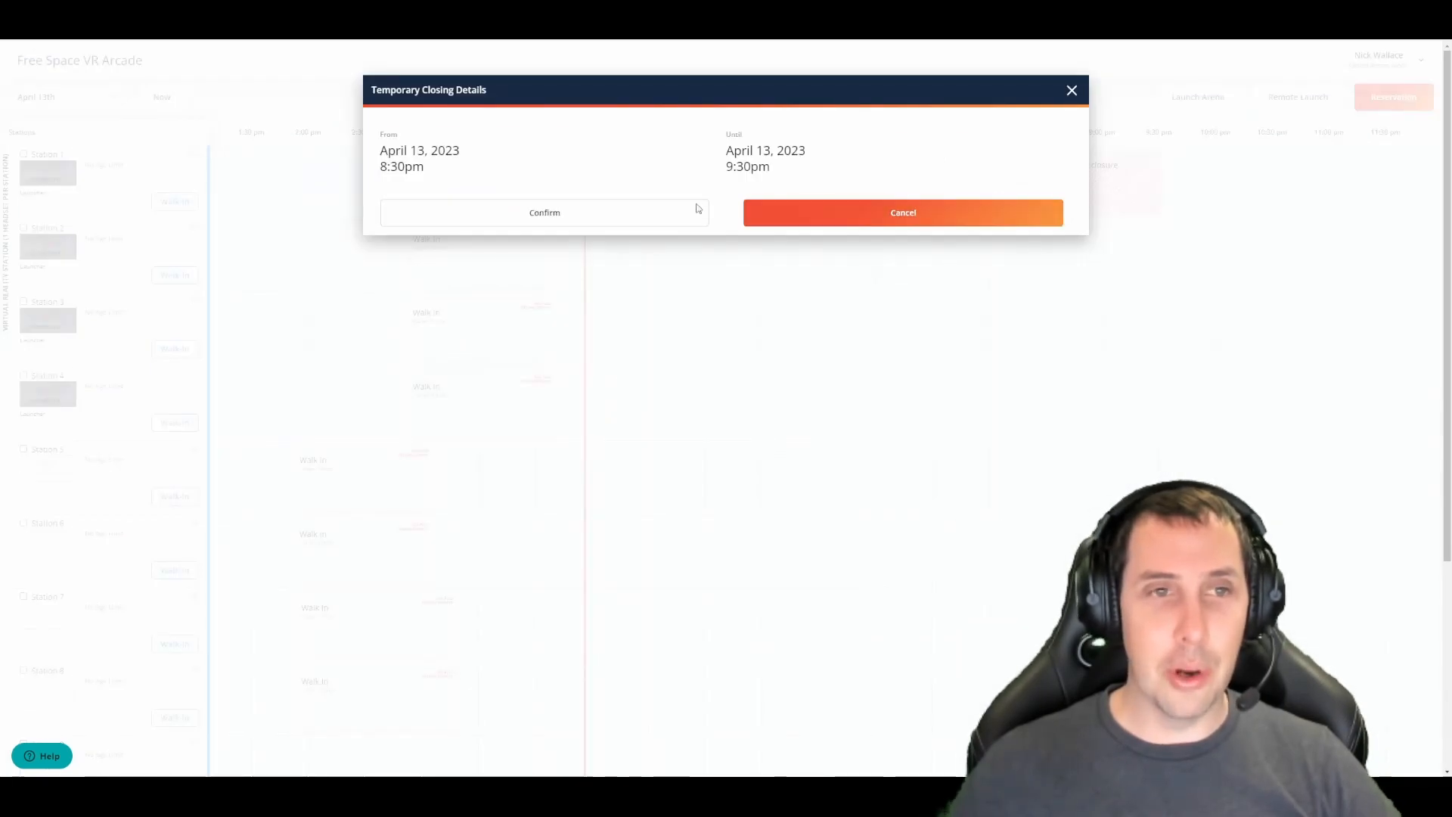
pyautogui.click(902, 212)
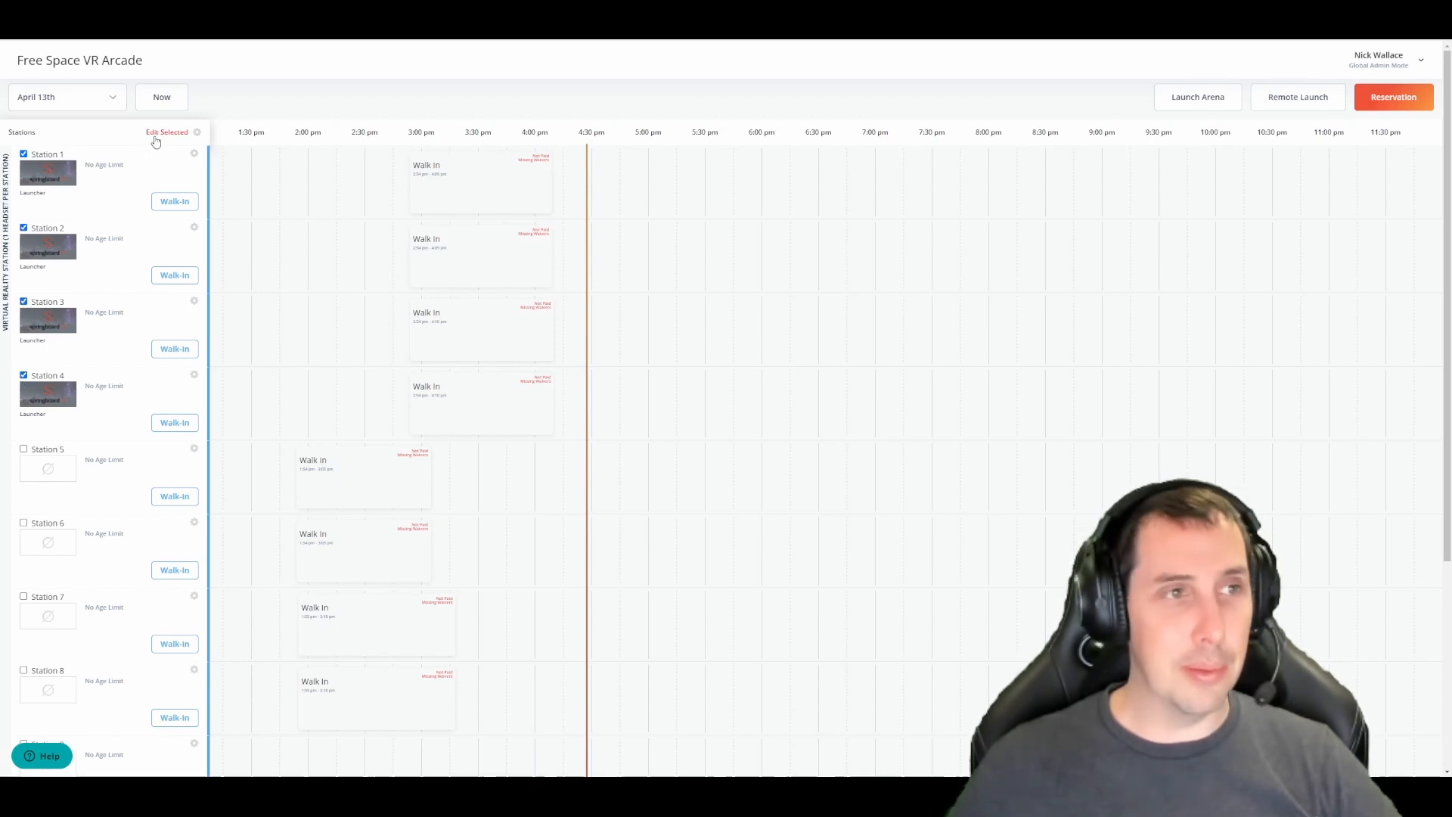
# Edit Stations 1, 2, 3 and 4 together via Edit Selected.
pyautogui.click(166, 131)
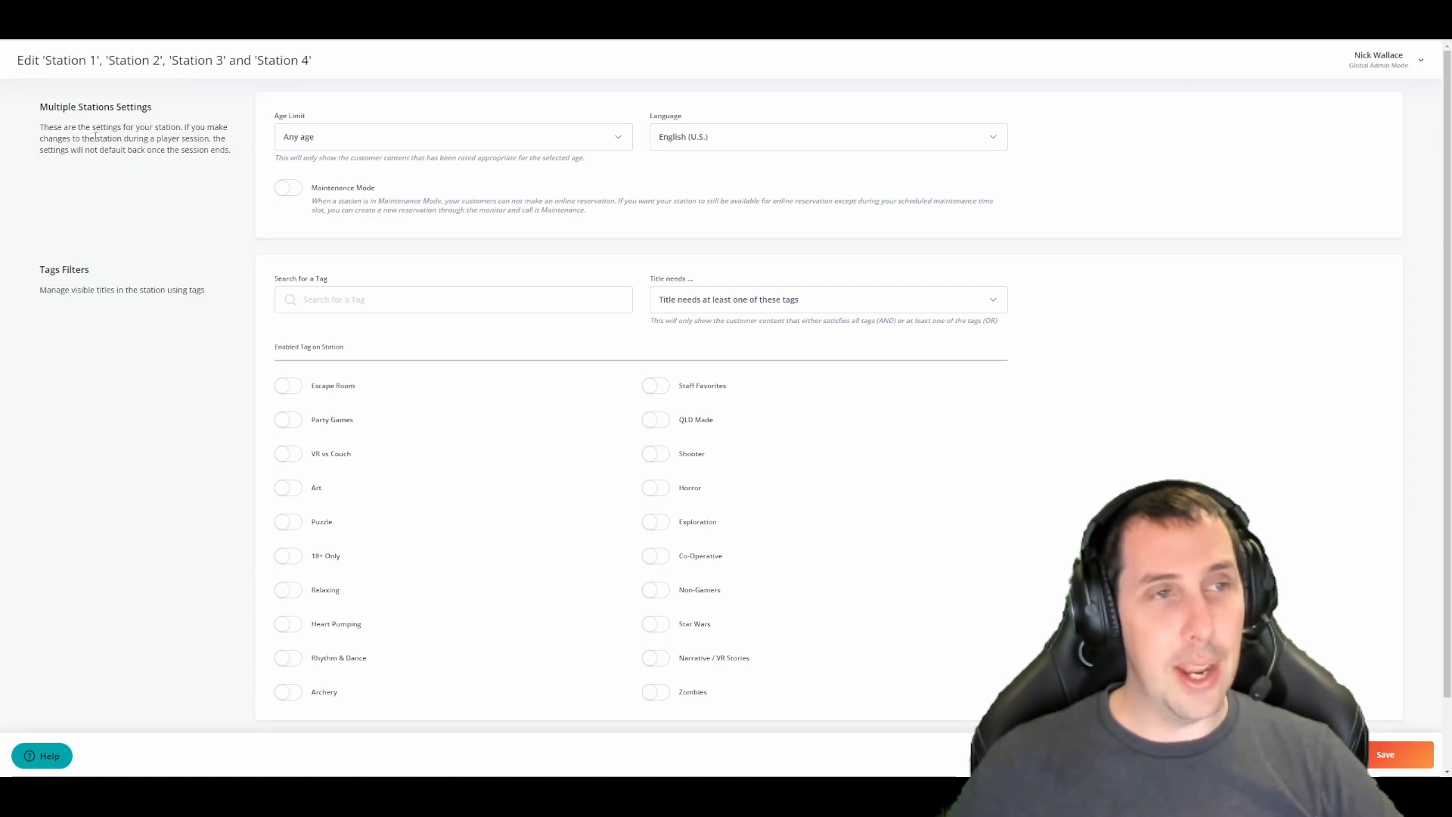
pyautogui.moveTo(323, 138)
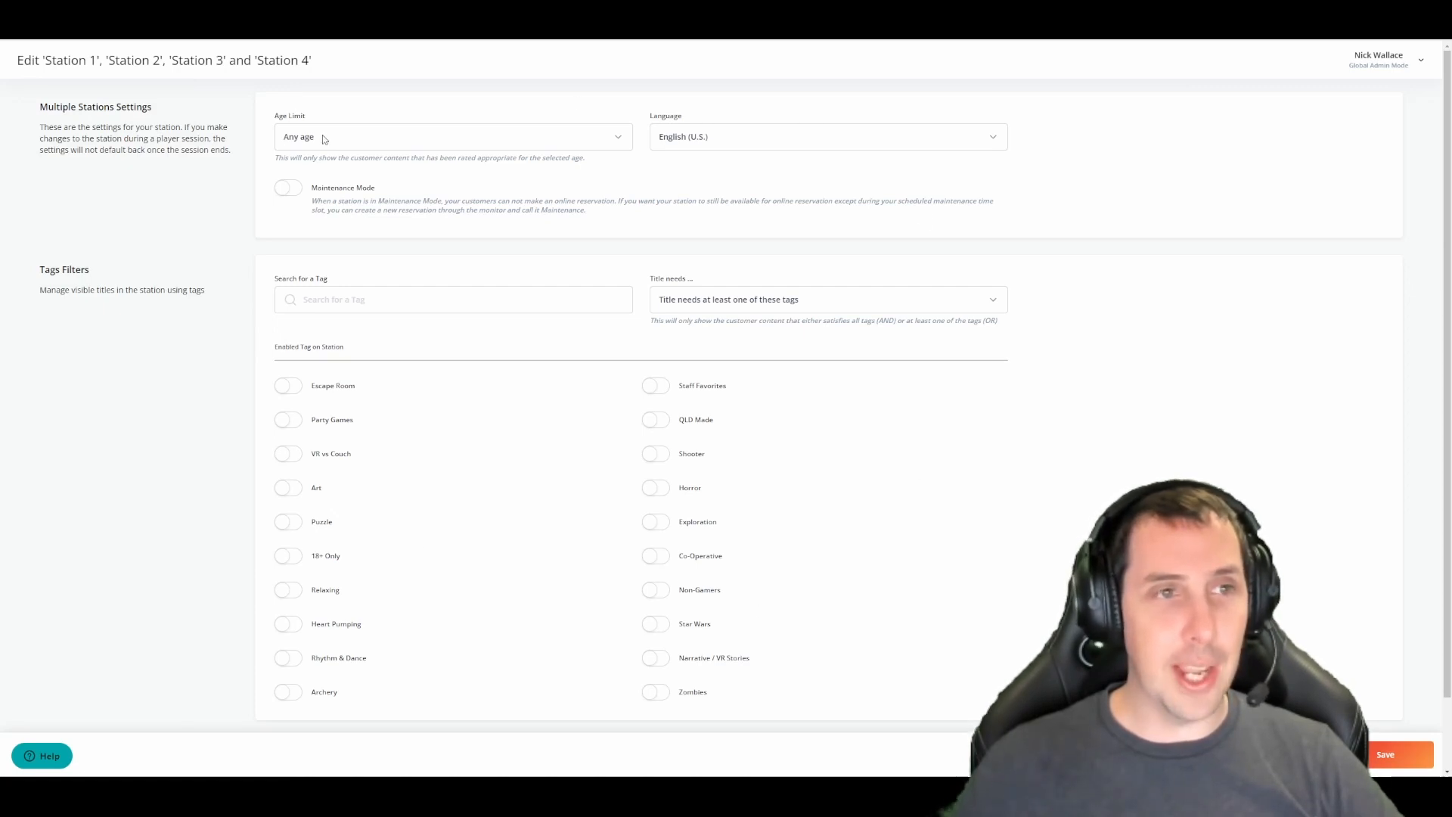
pyautogui.moveTo(731, 143)
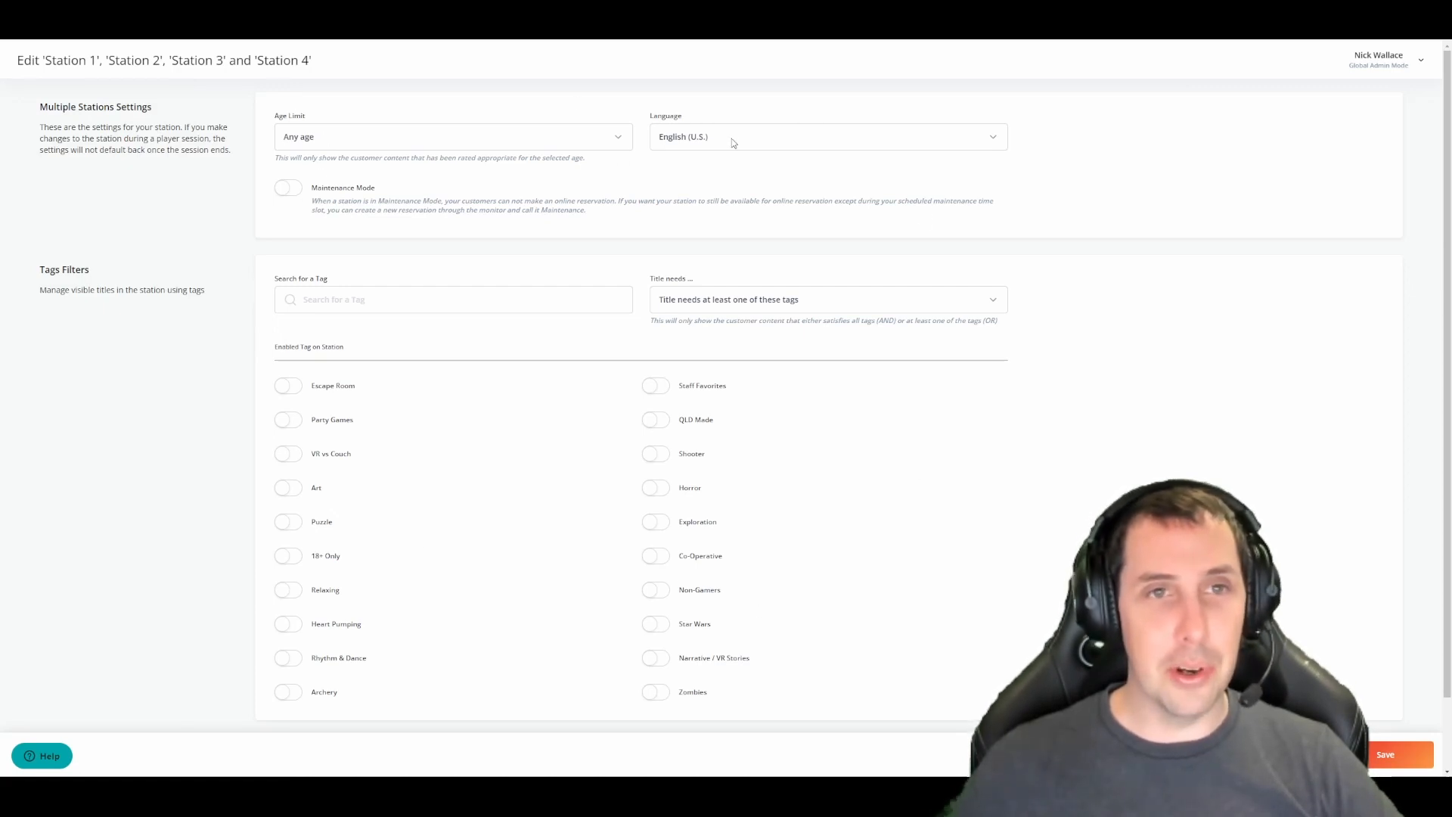
pyautogui.moveTo(541, 433)
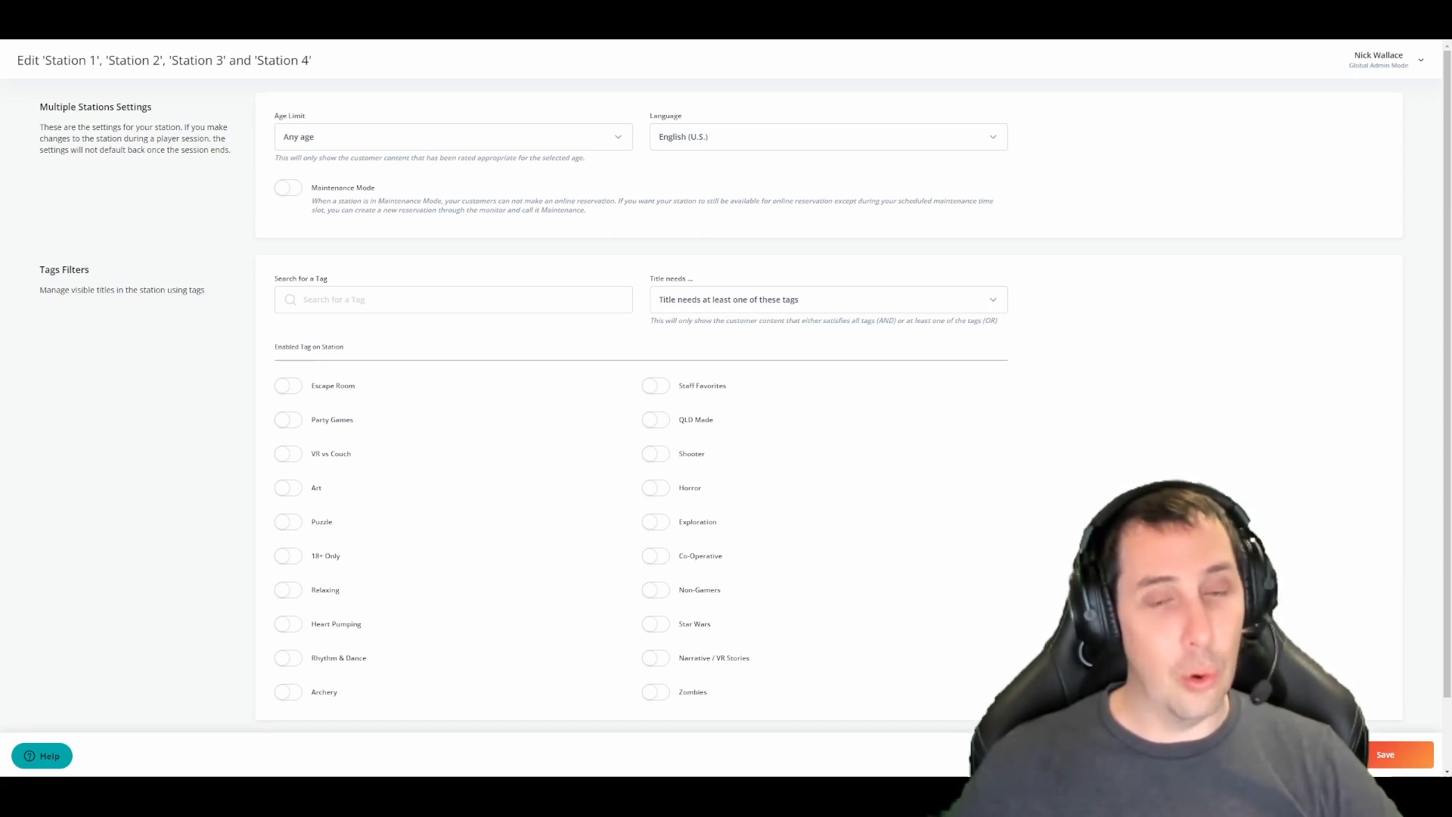
# Enable the Escape Room, Party Games and VR vs Couch tag filters for the four stations.
pyautogui.click(287, 385)
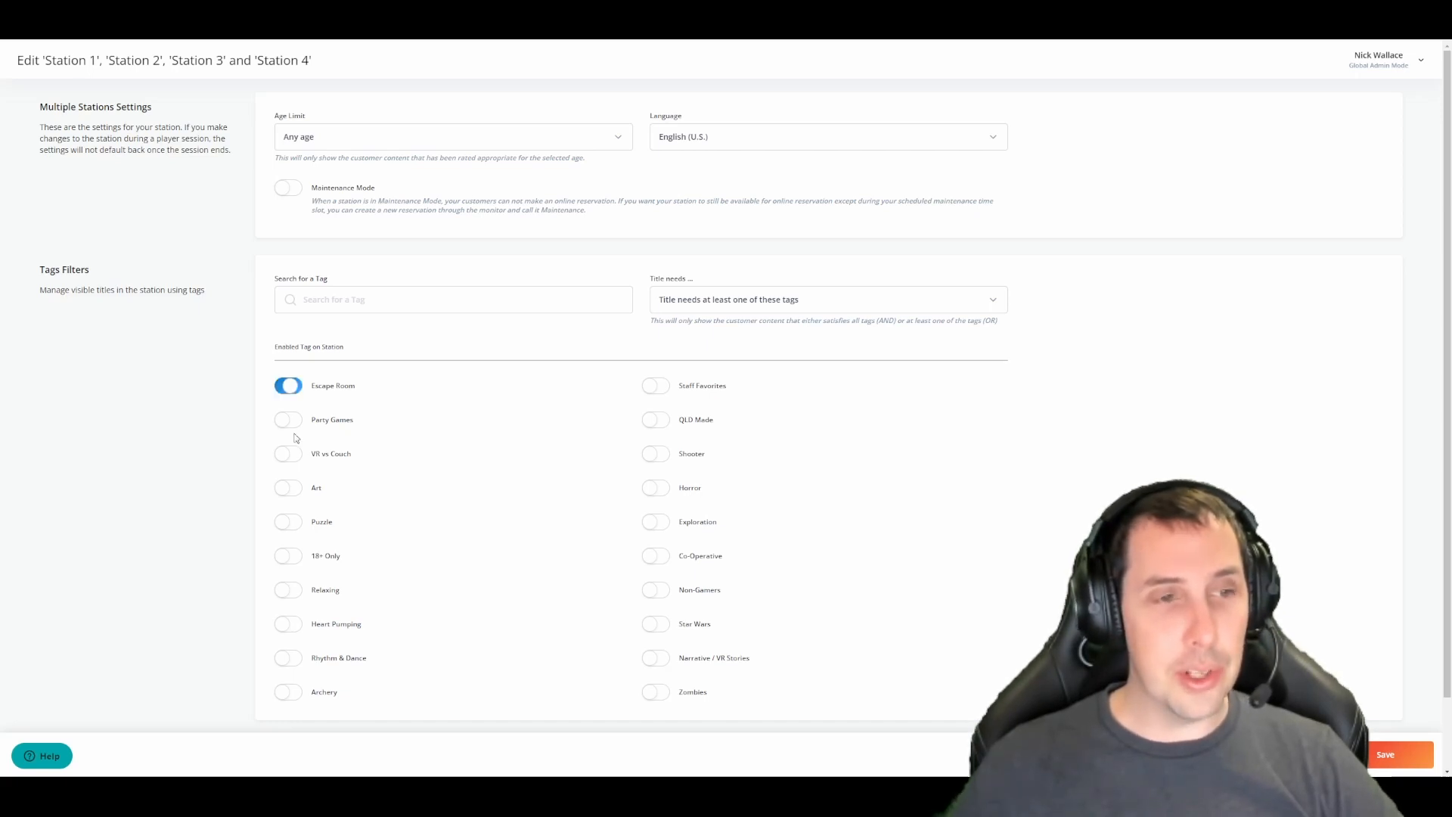
pyautogui.click(288, 418)
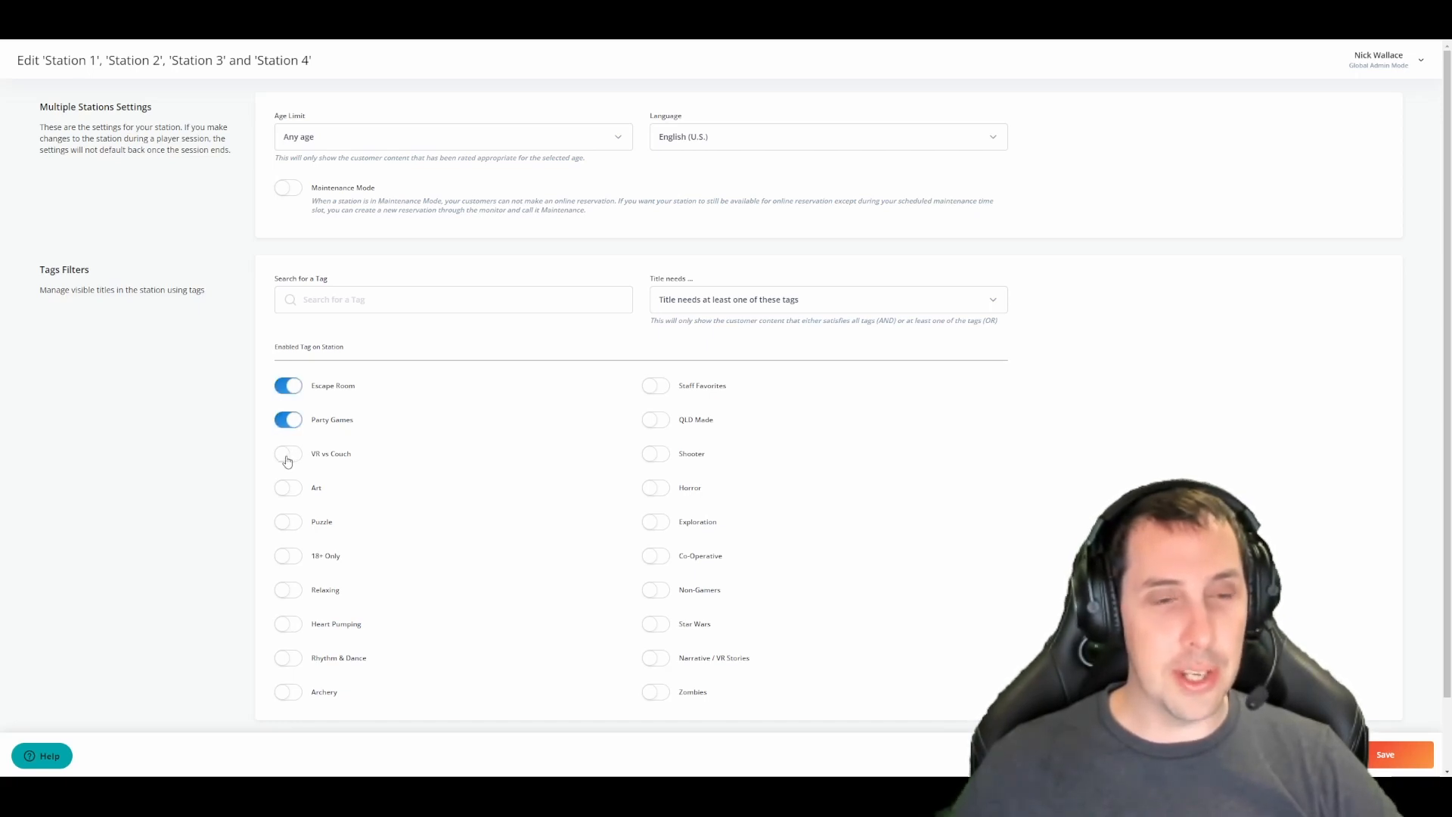
pyautogui.click(287, 453)
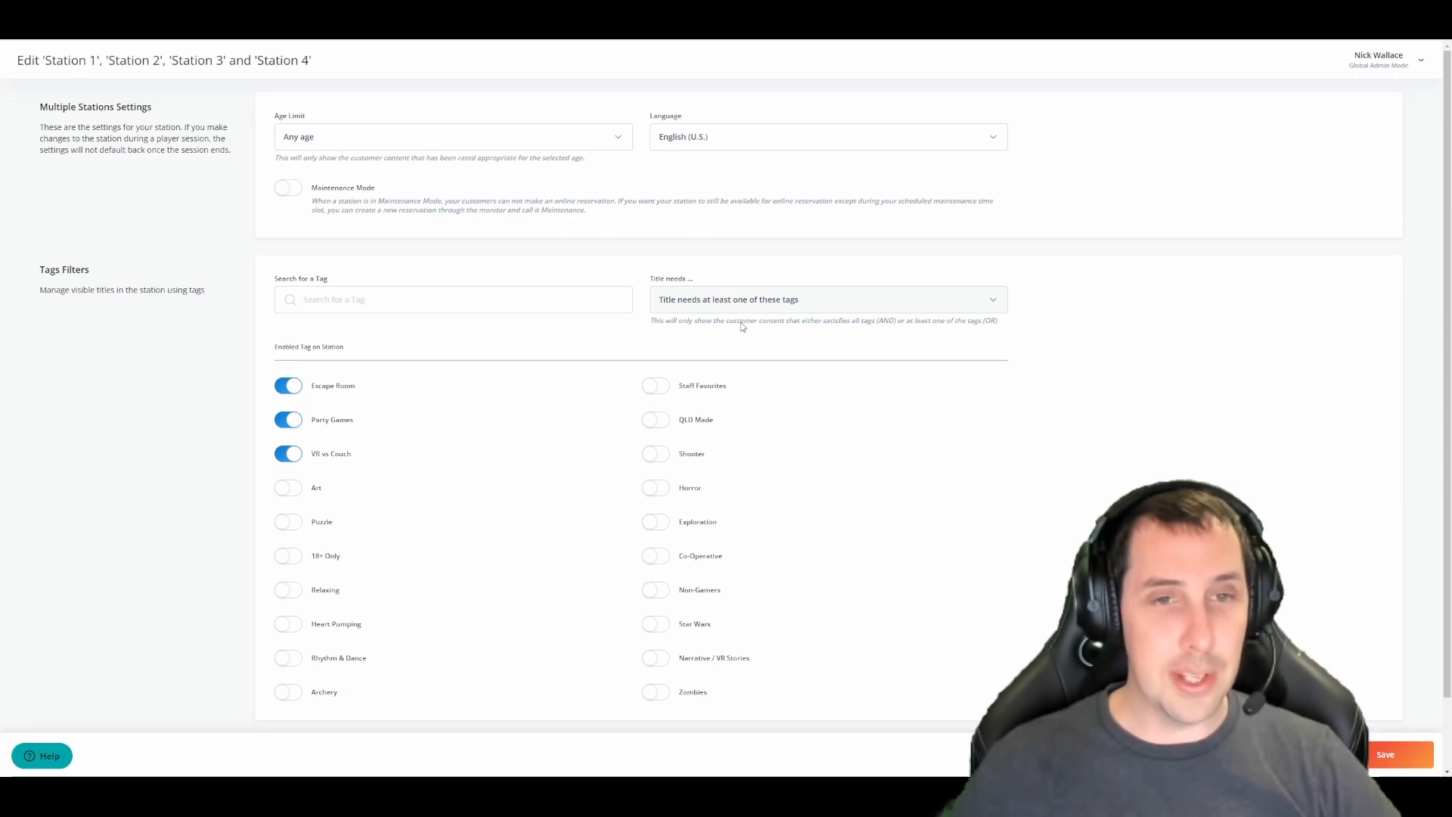
pyautogui.moveTo(746, 339)
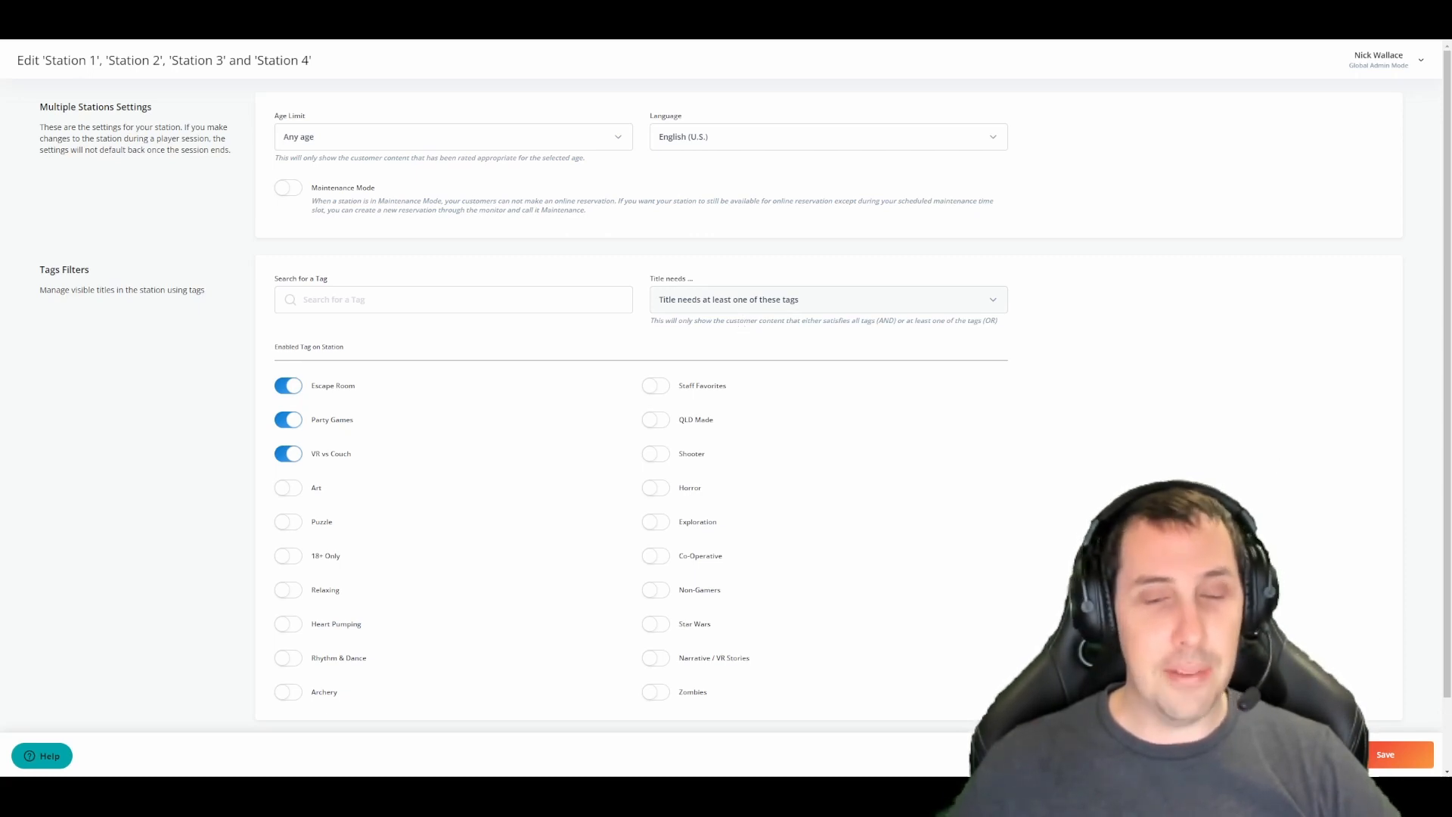
pyautogui.moveTo(1118, 259)
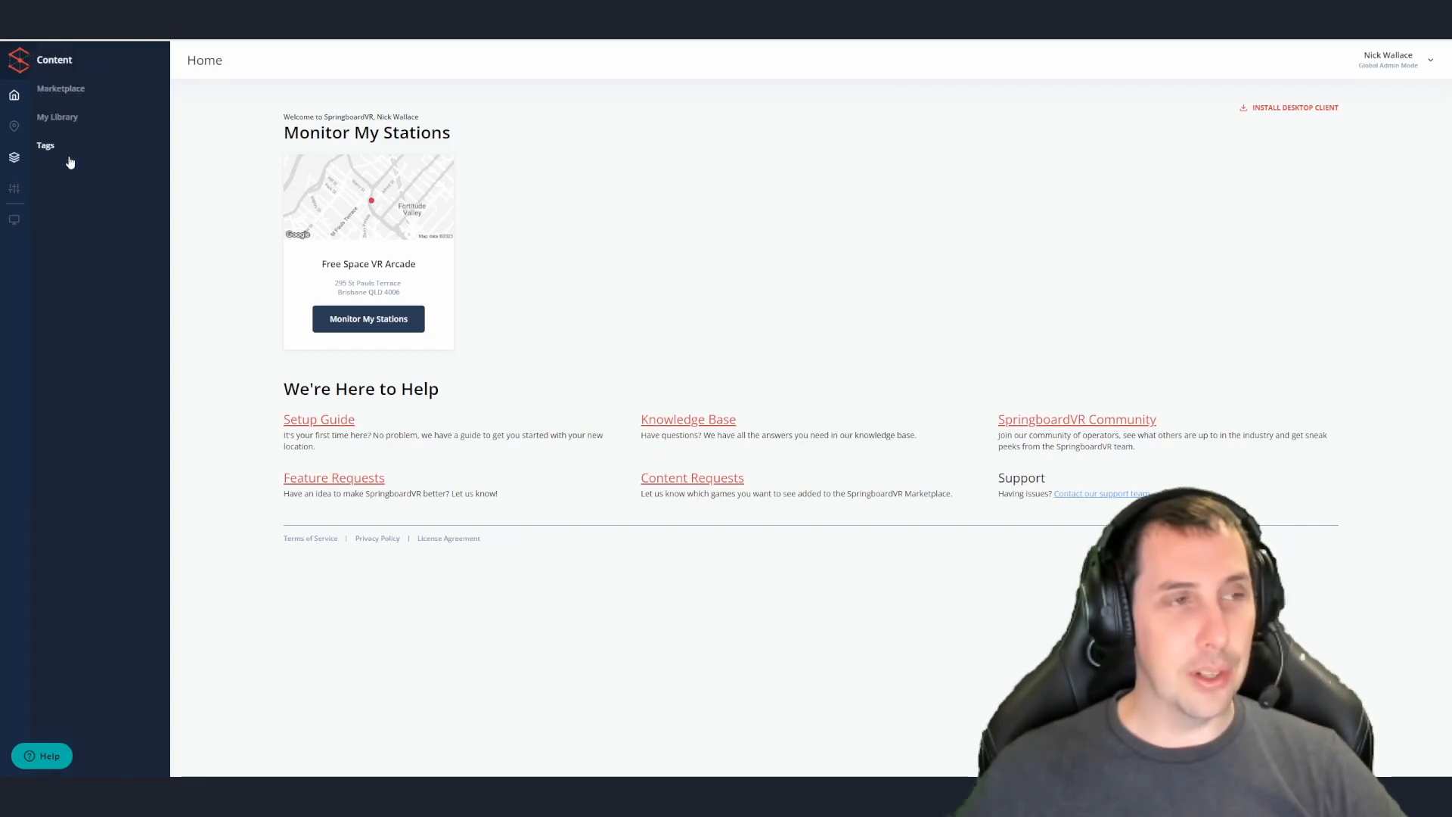
# Edit the School Days tag from the content tags list, showing its Operator only setting.
pyautogui.click(45, 145)
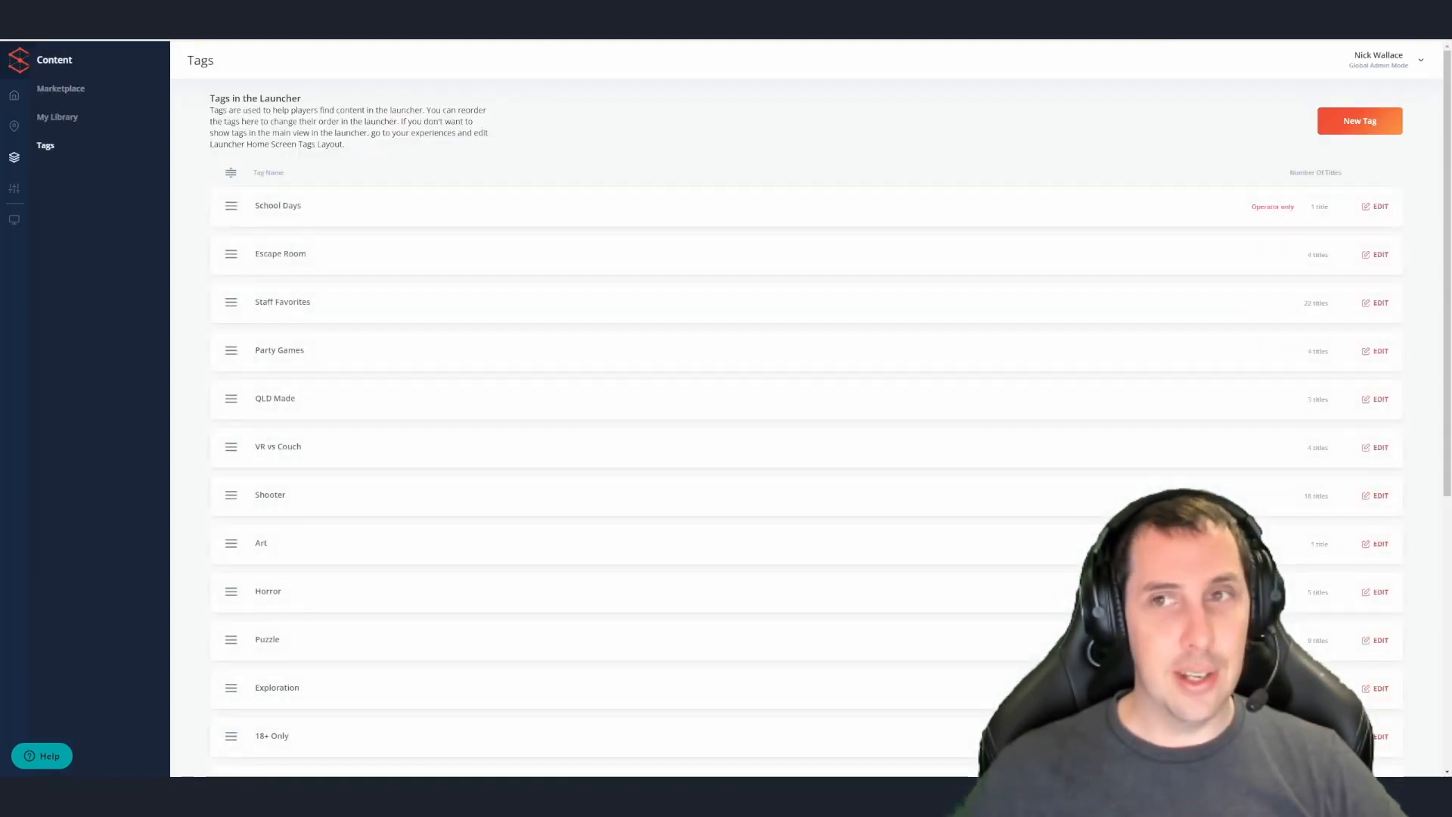
pyautogui.click(1379, 206)
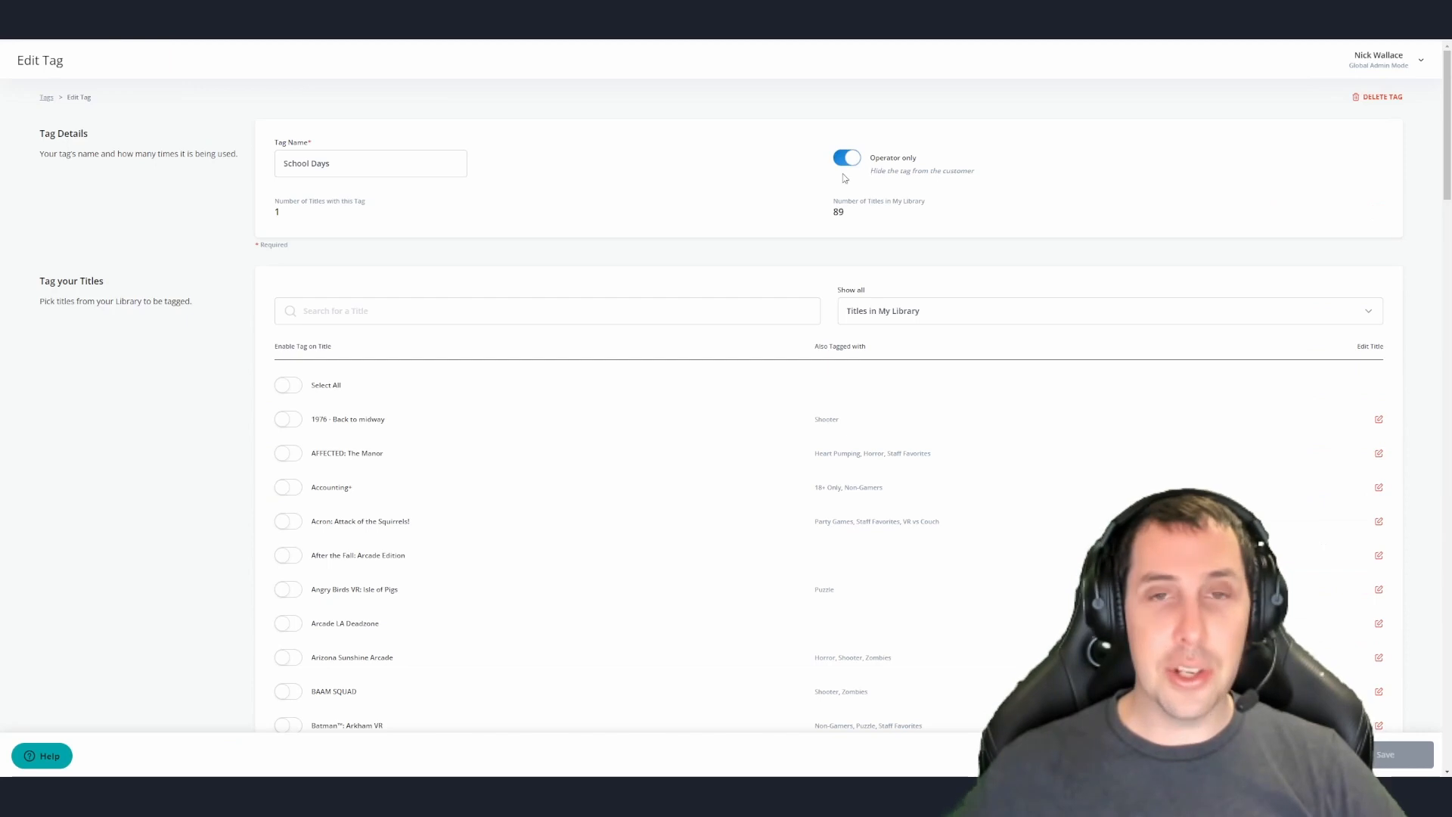
pyautogui.moveTo(781, 219)
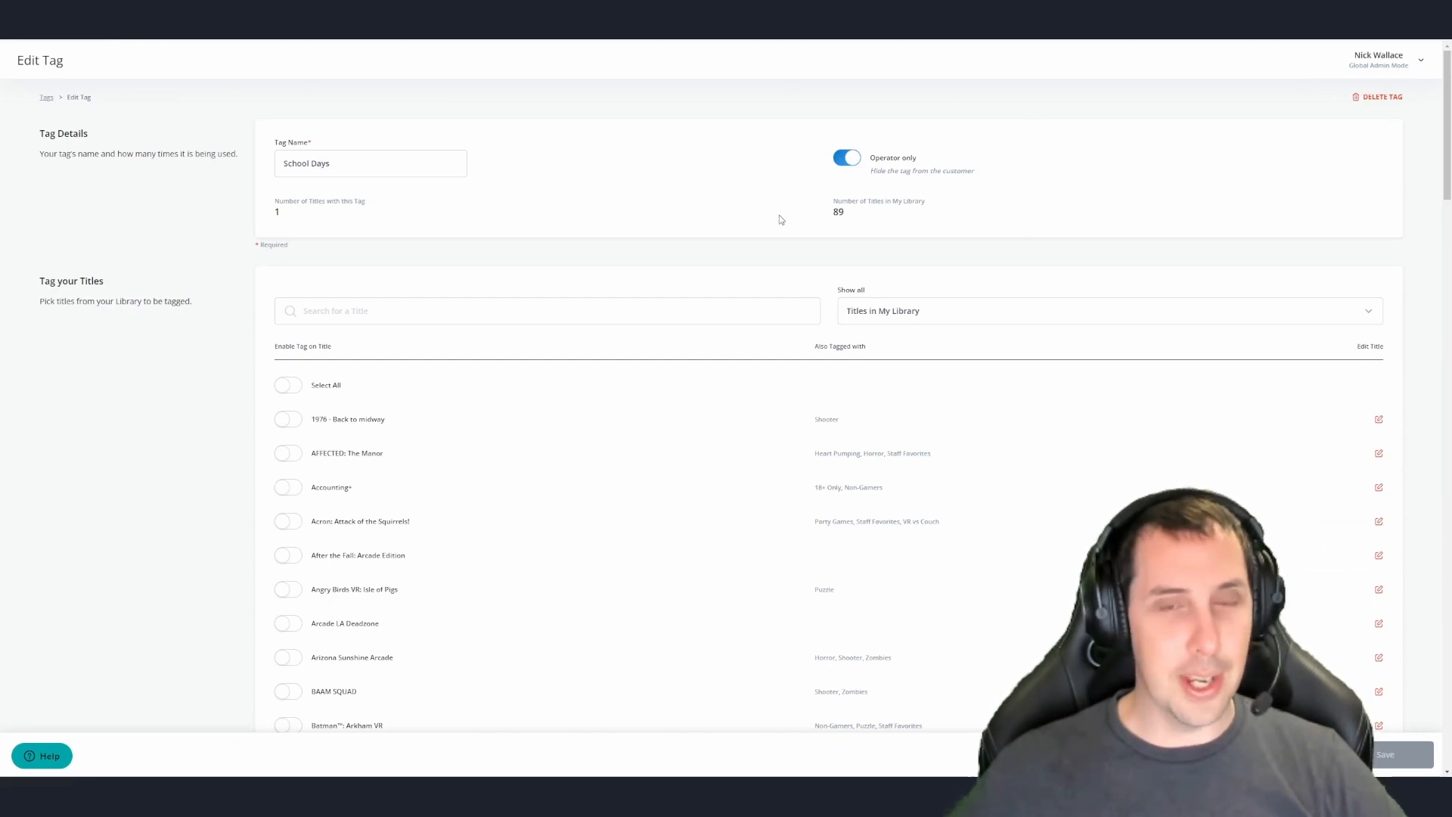
pyautogui.moveTo(502, 207)
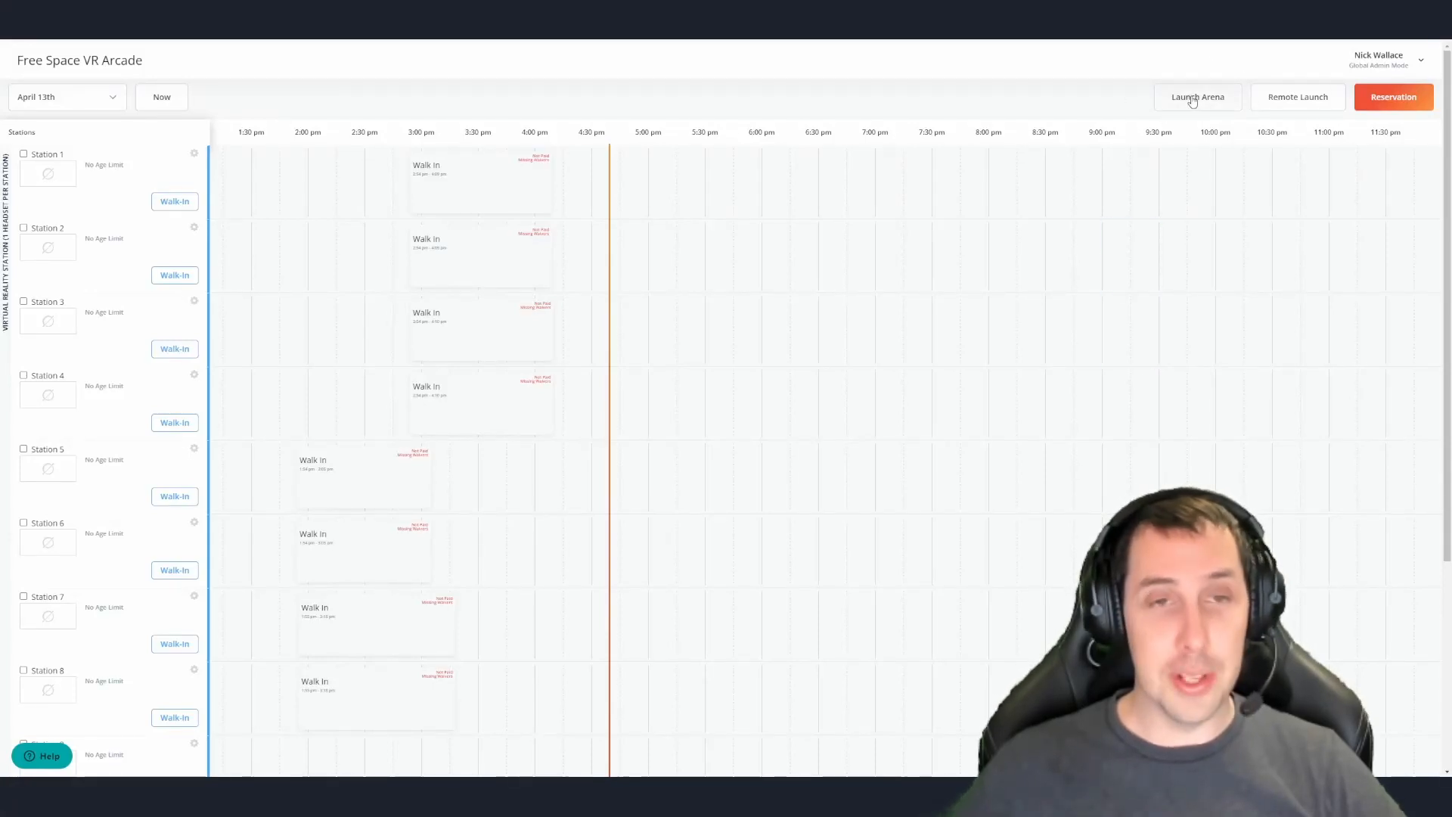
pyautogui.moveTo(1042, 93)
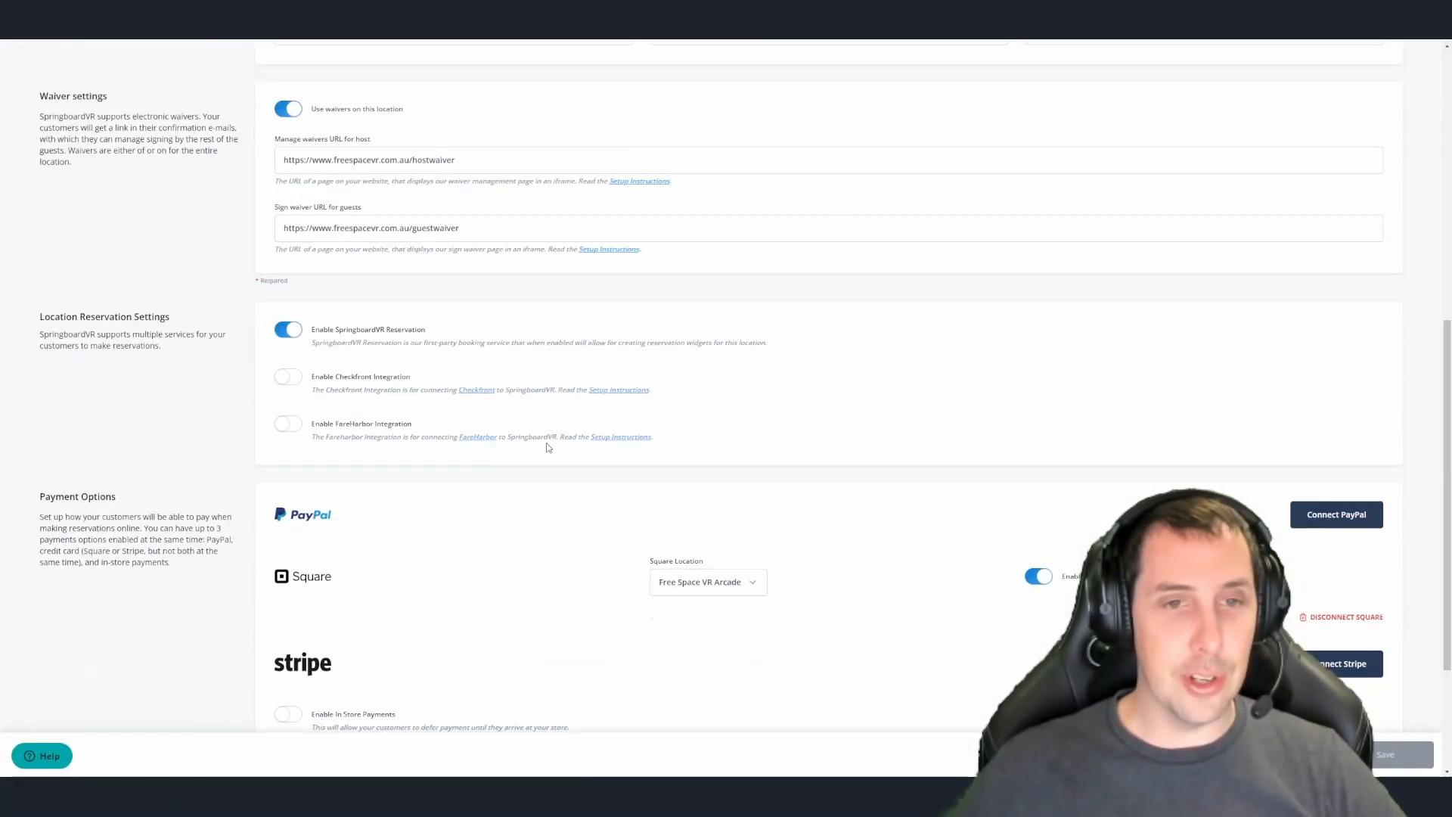
# Scroll the location settings through waiver, reservation, payment and Free Roam sections.
pyautogui.scroll(-3)
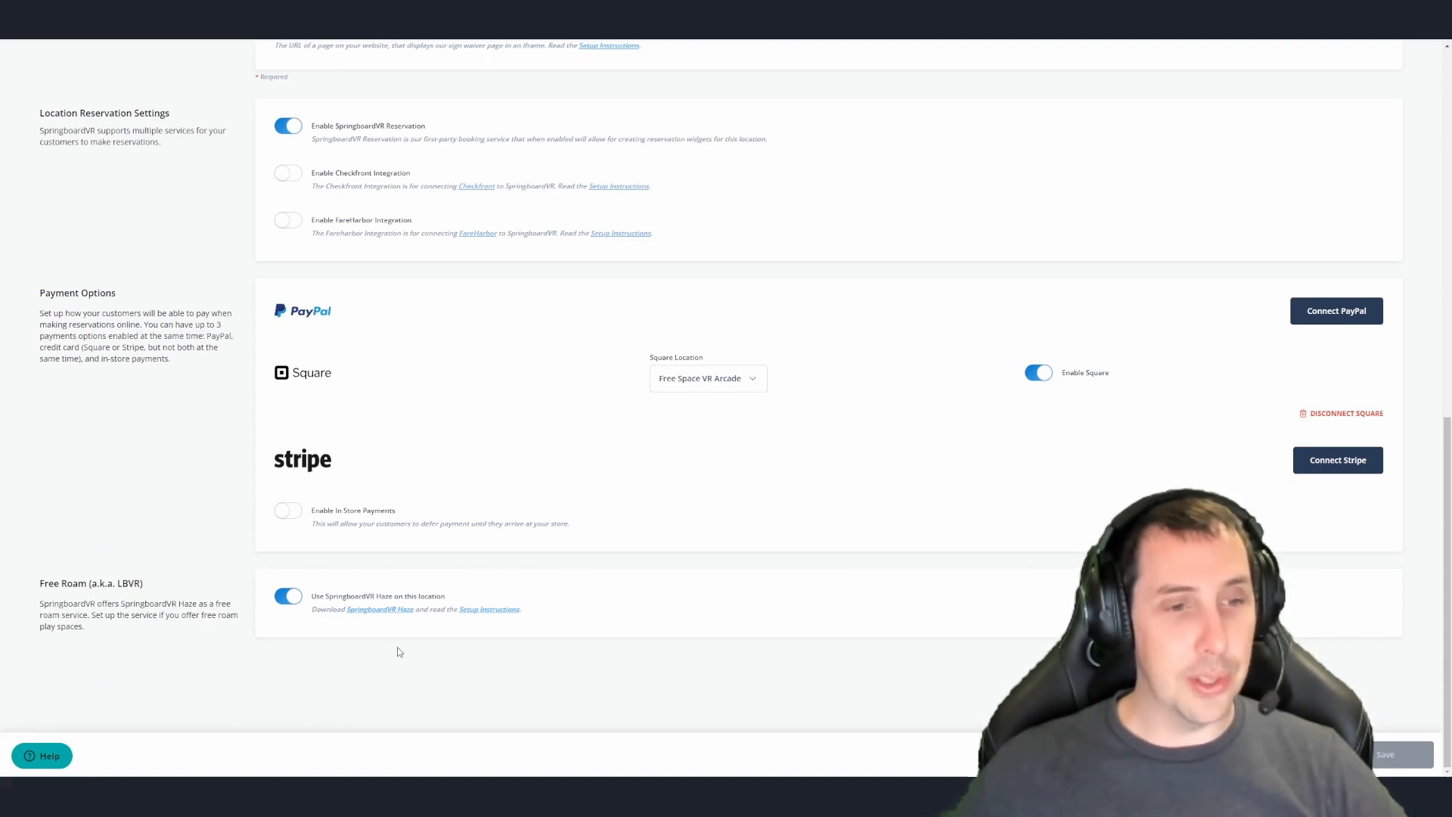
pyautogui.moveTo(396, 634)
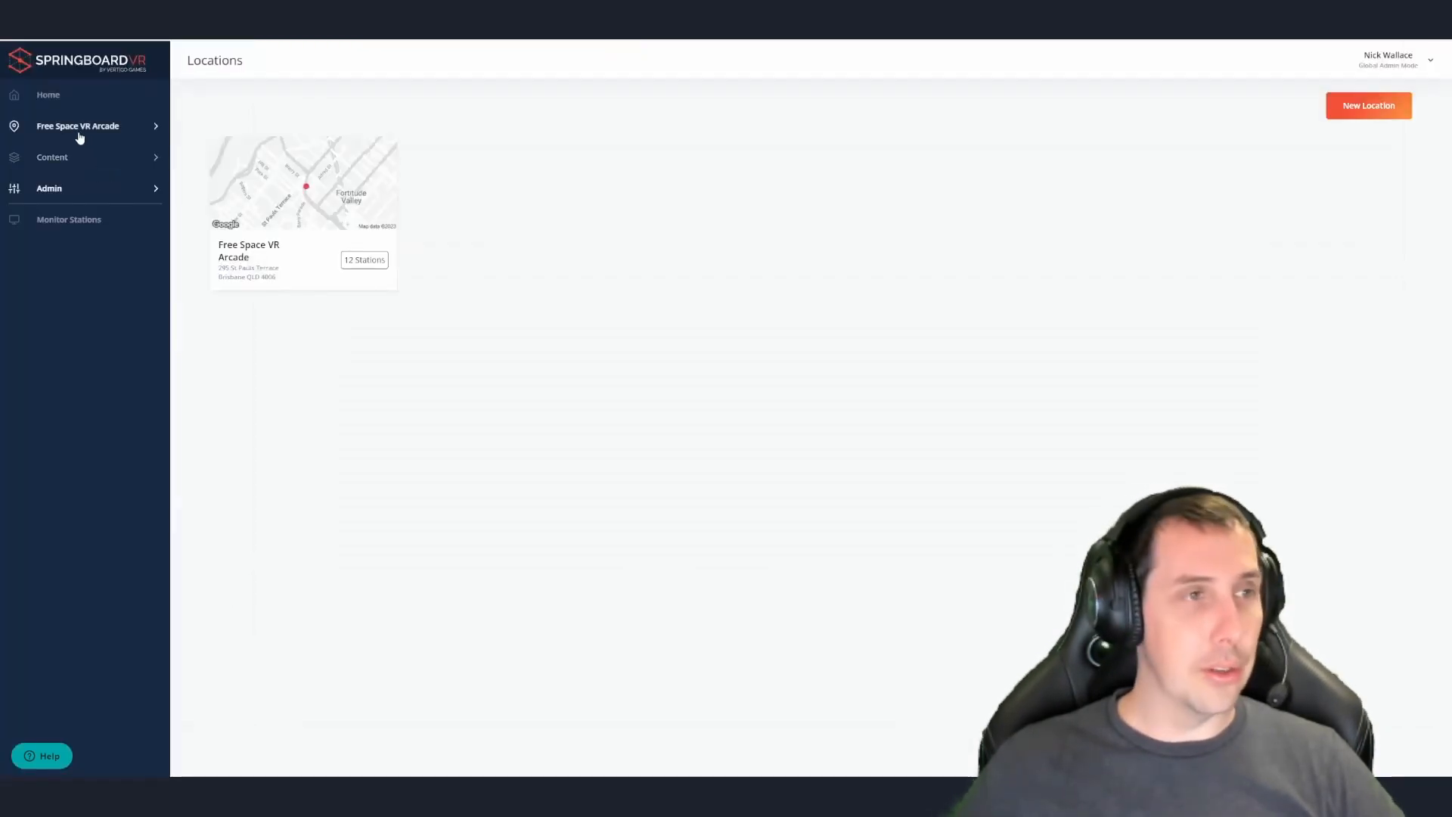
# View a Free Space VR Arcade experience's Pricing & Hours options, including Minimum Booking Window.
pyautogui.click(78, 125)
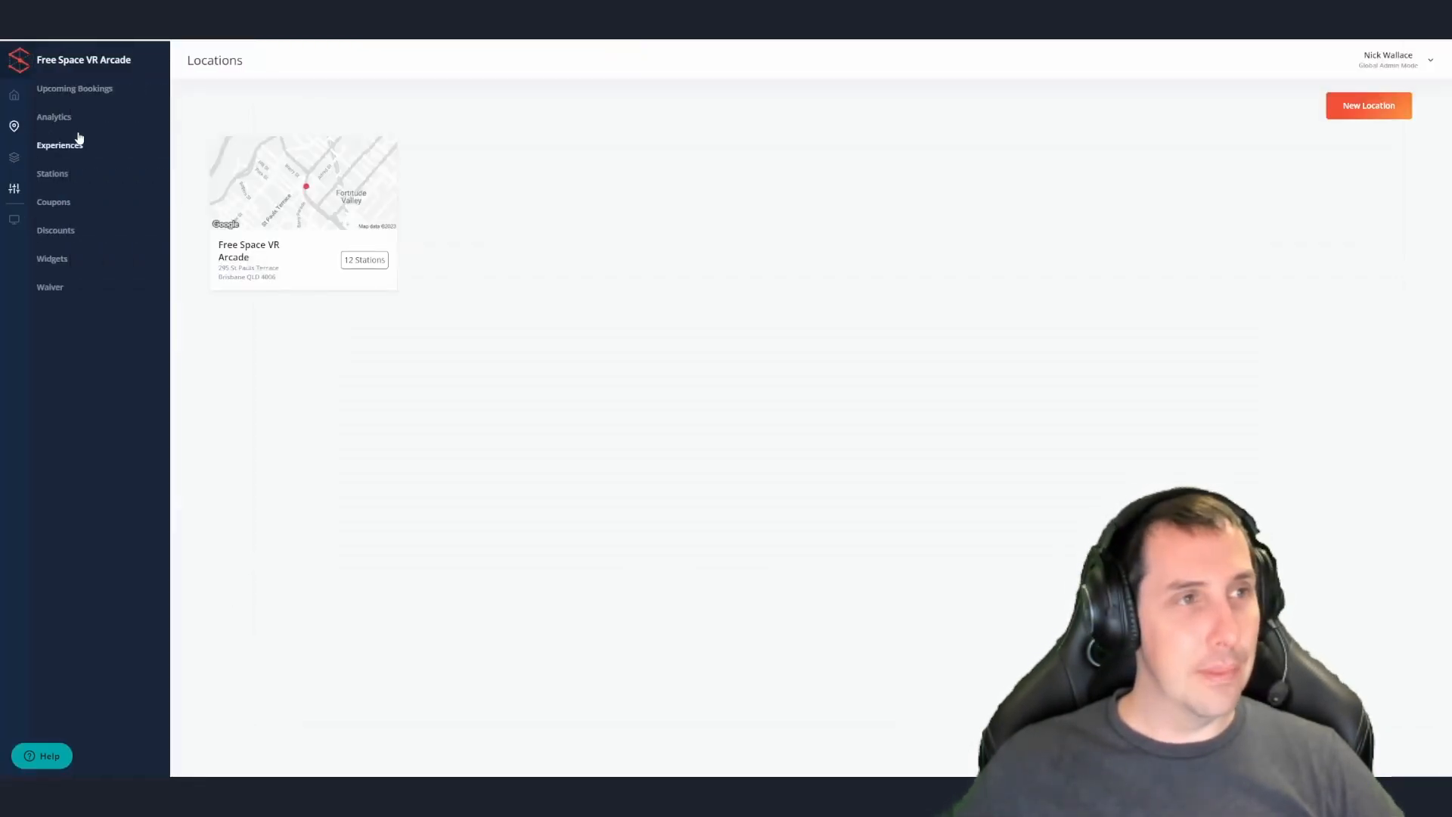
pyautogui.click(59, 145)
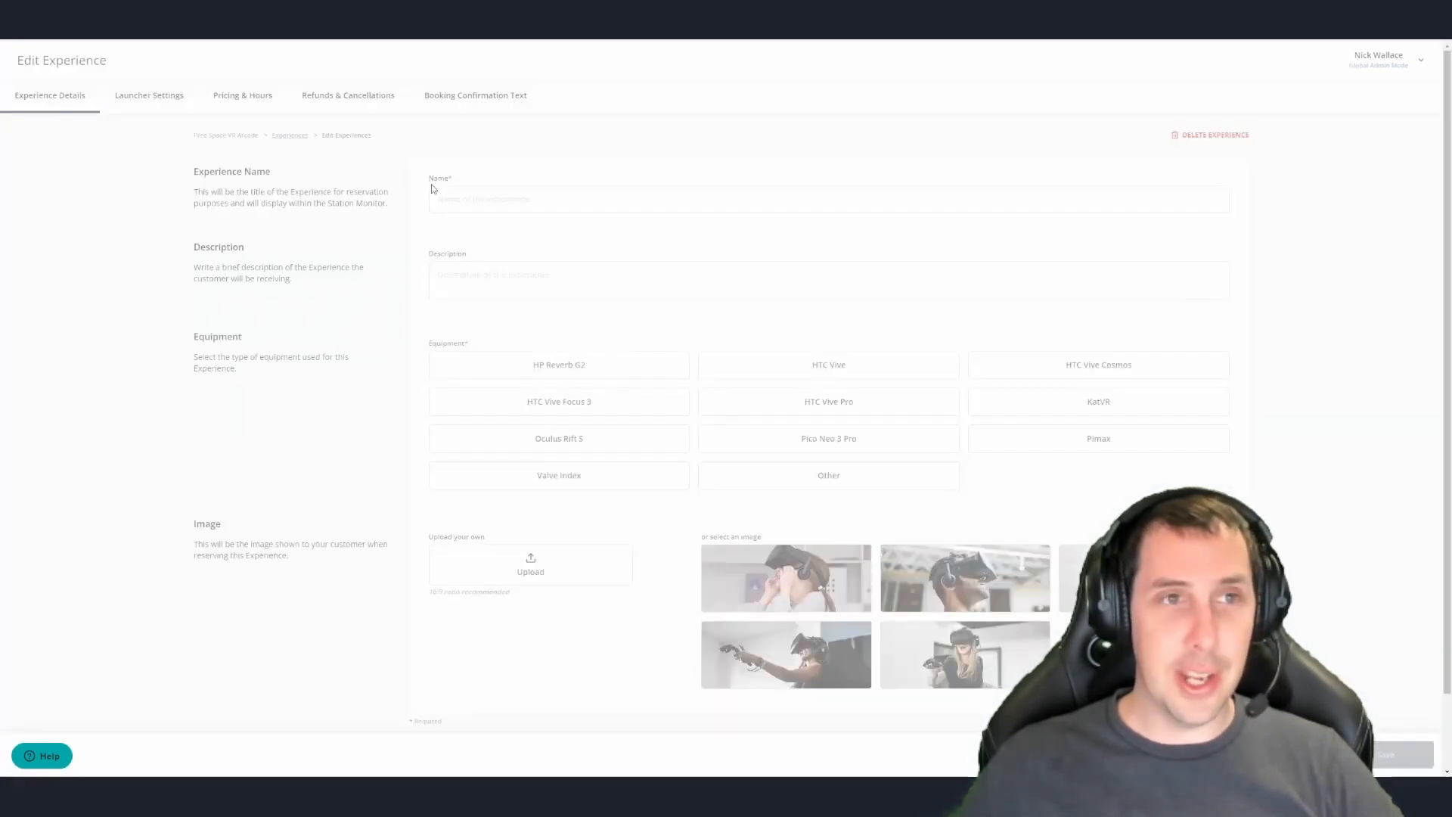
pyautogui.click(242, 95)
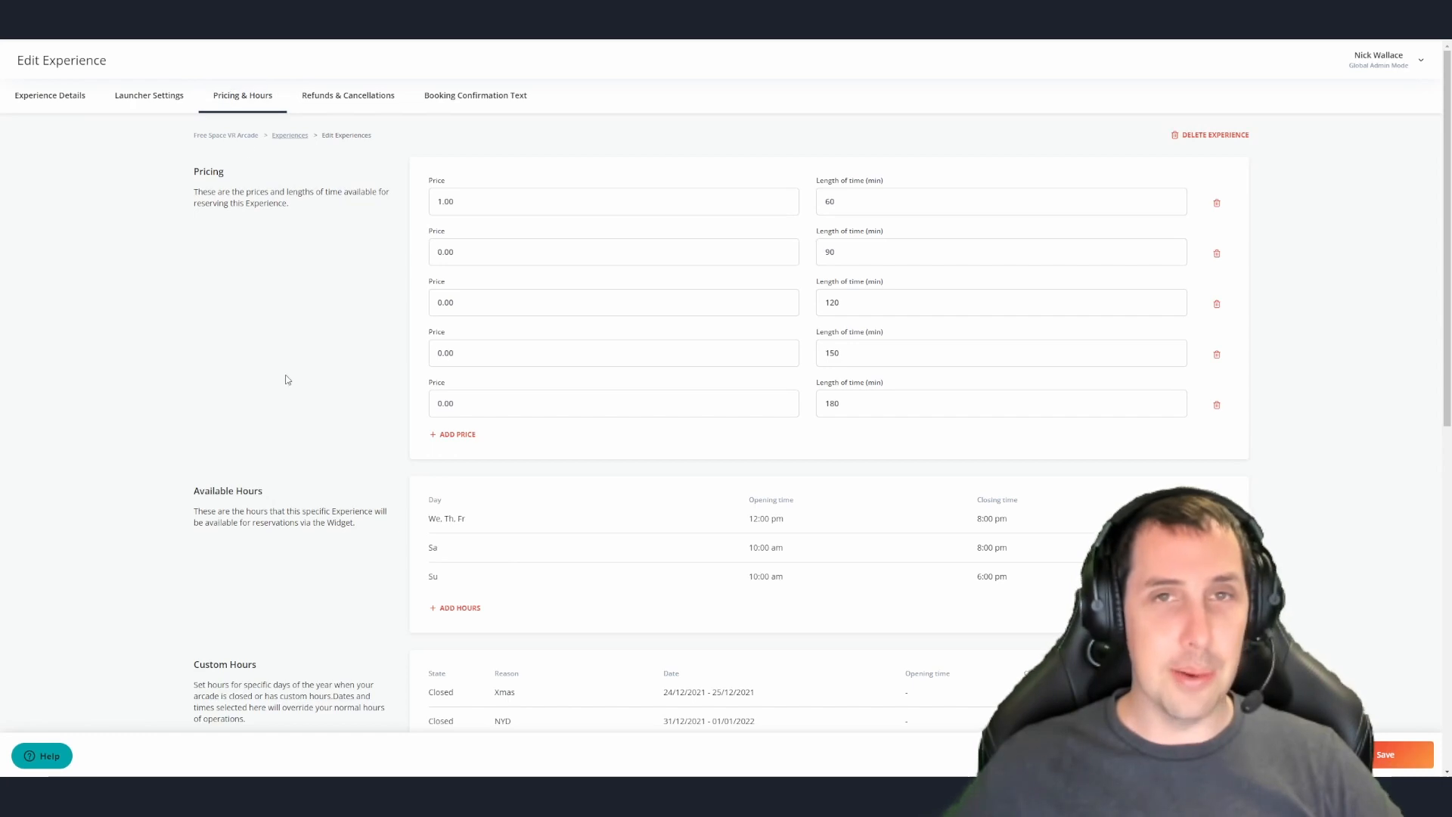
pyautogui.scroll(-3)
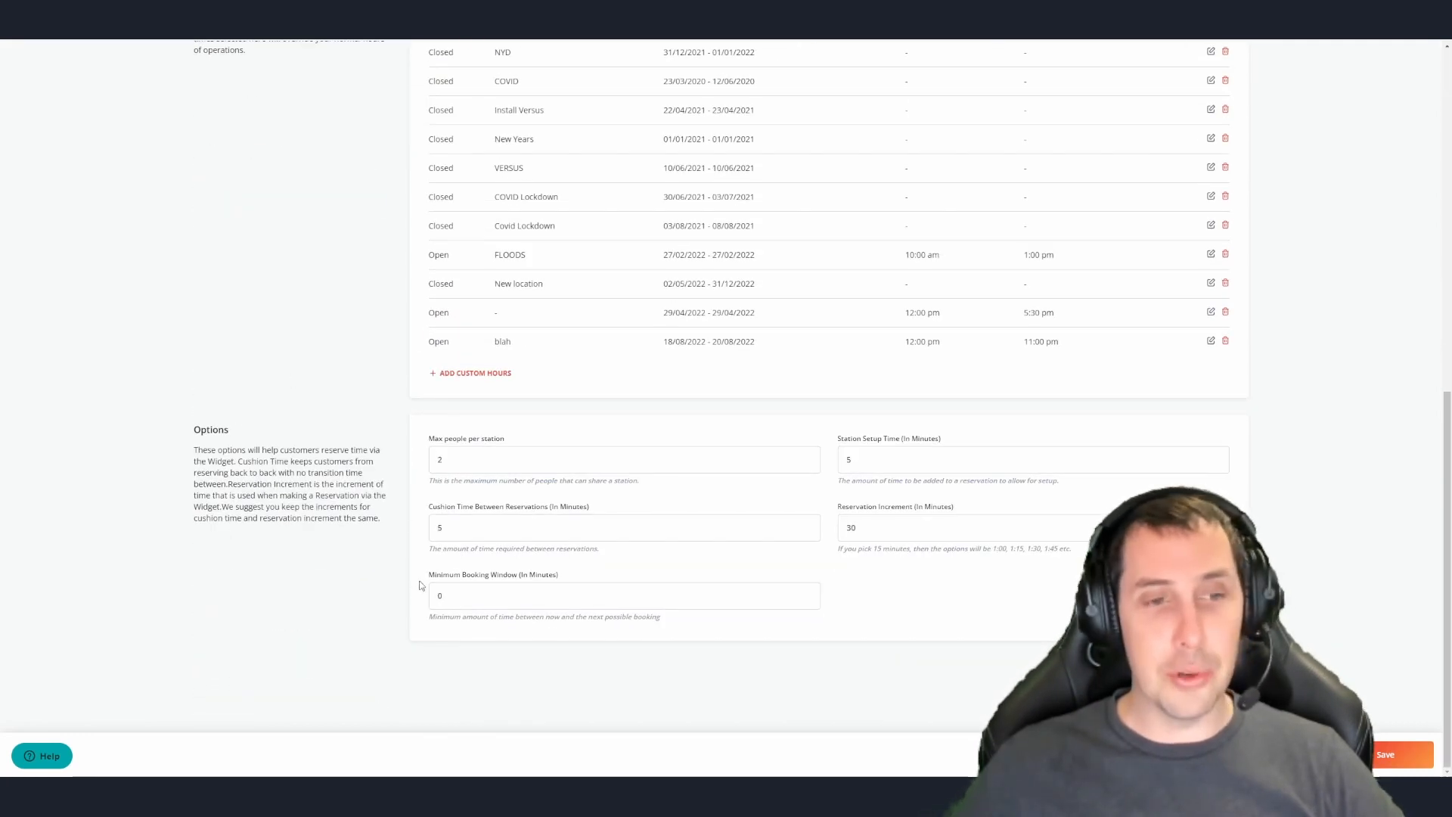
pyautogui.moveTo(325, 577)
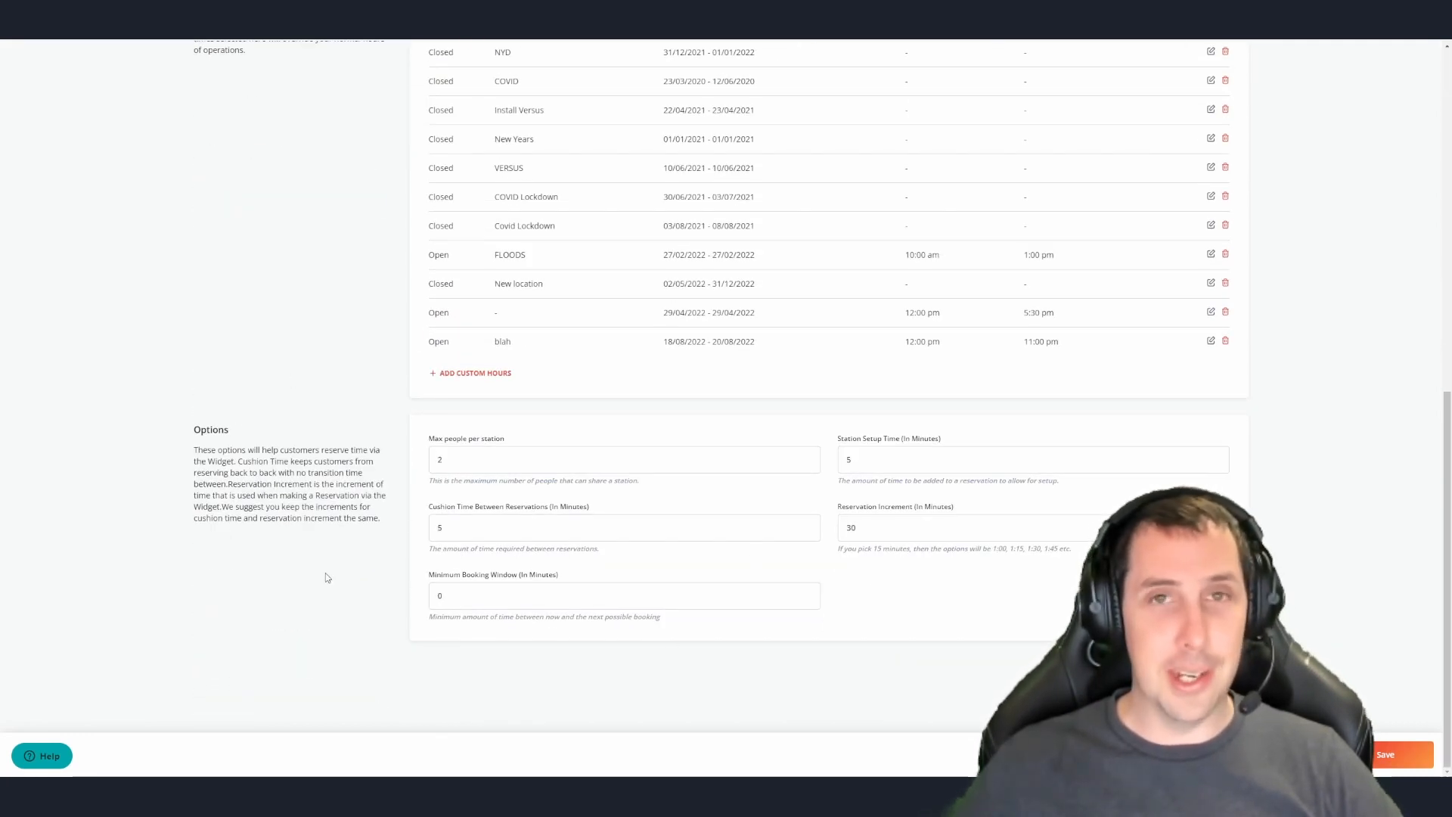